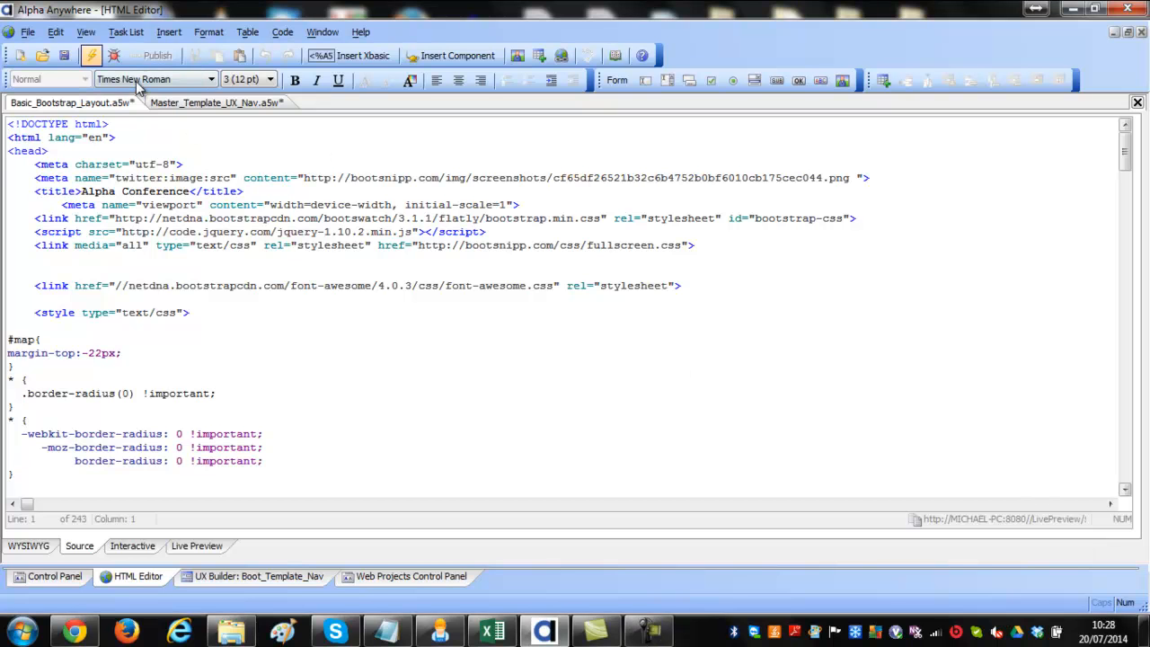
# - Test the Bootstrap page preview, then live-preview the Master_Template_UX_Nav page
pyautogui.click(305, 261)
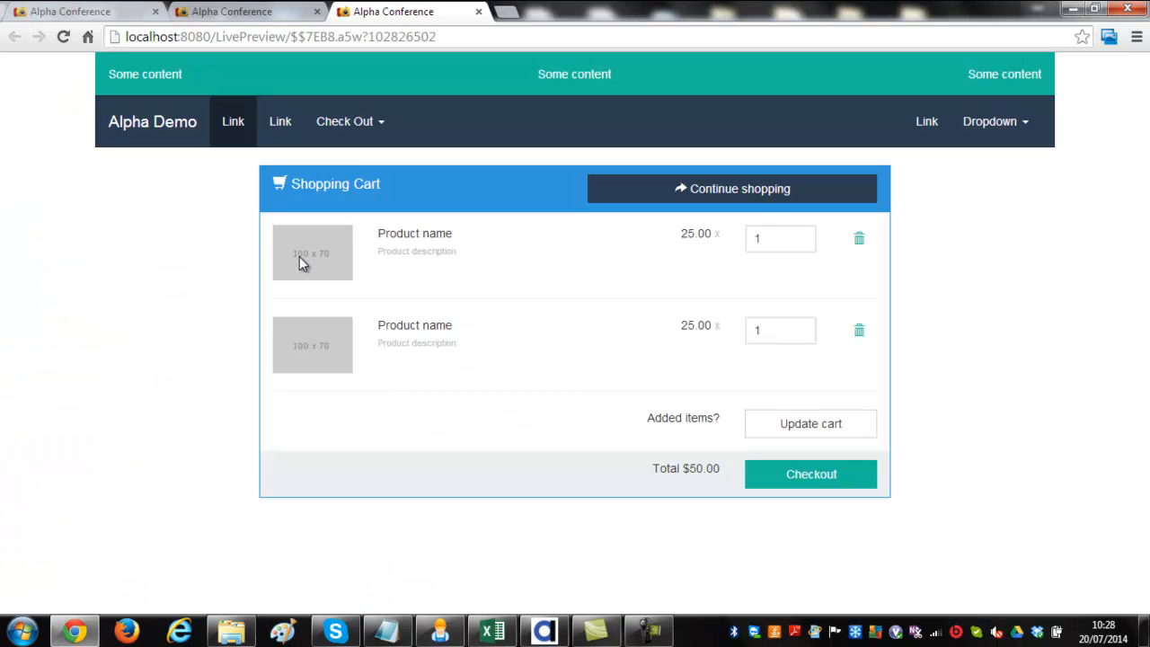
pyautogui.moveTo(1110, 10)
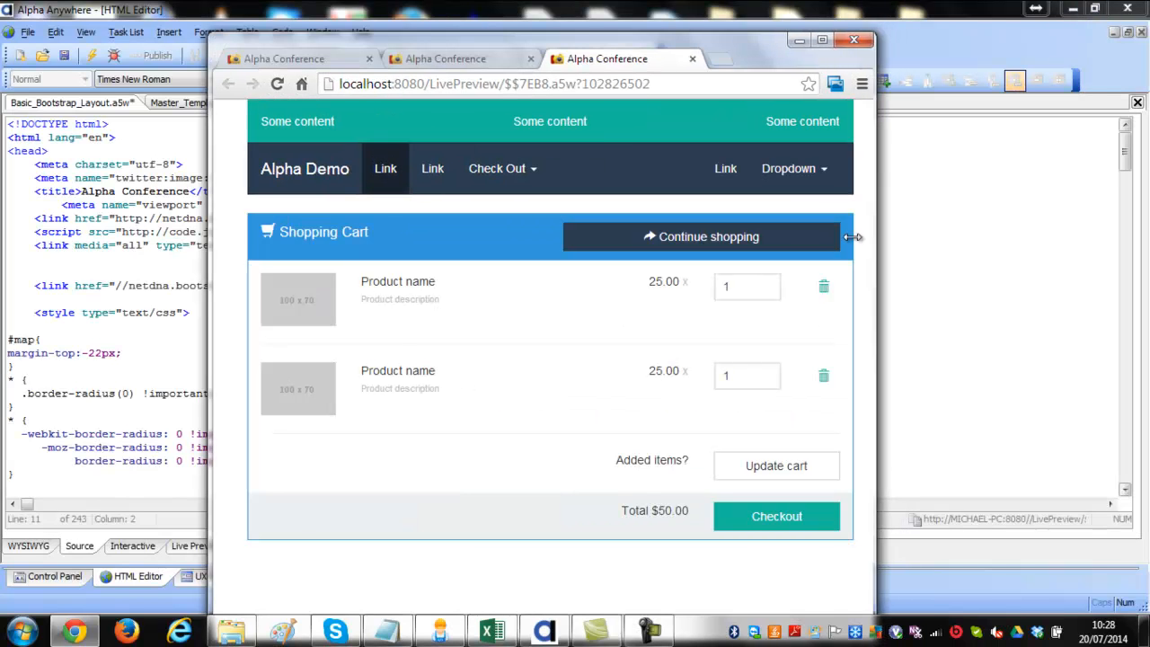
pyautogui.moveTo(858, 237); pyautogui.dragTo(831, 245)
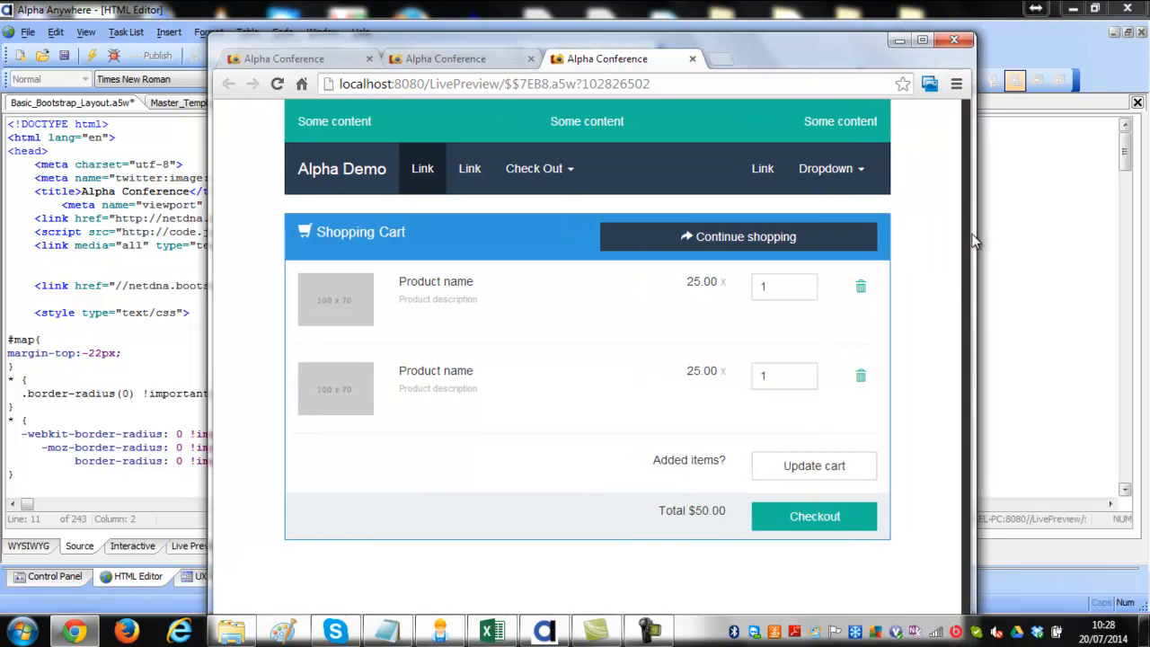
pyautogui.click(540, 168)
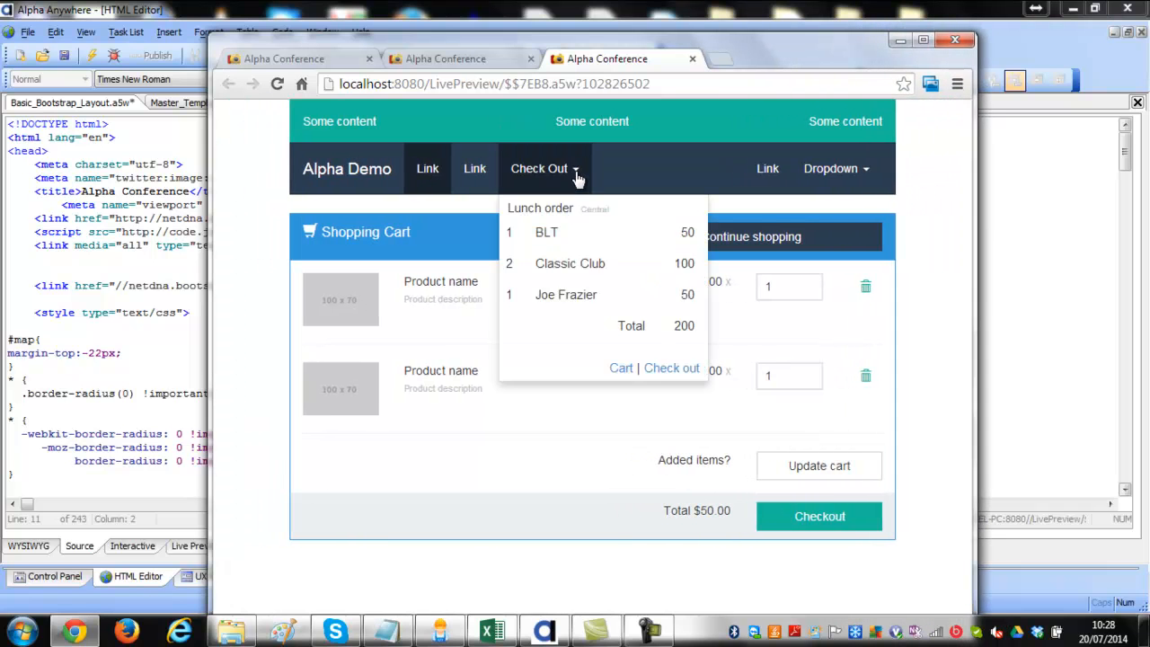
pyautogui.click(831, 168)
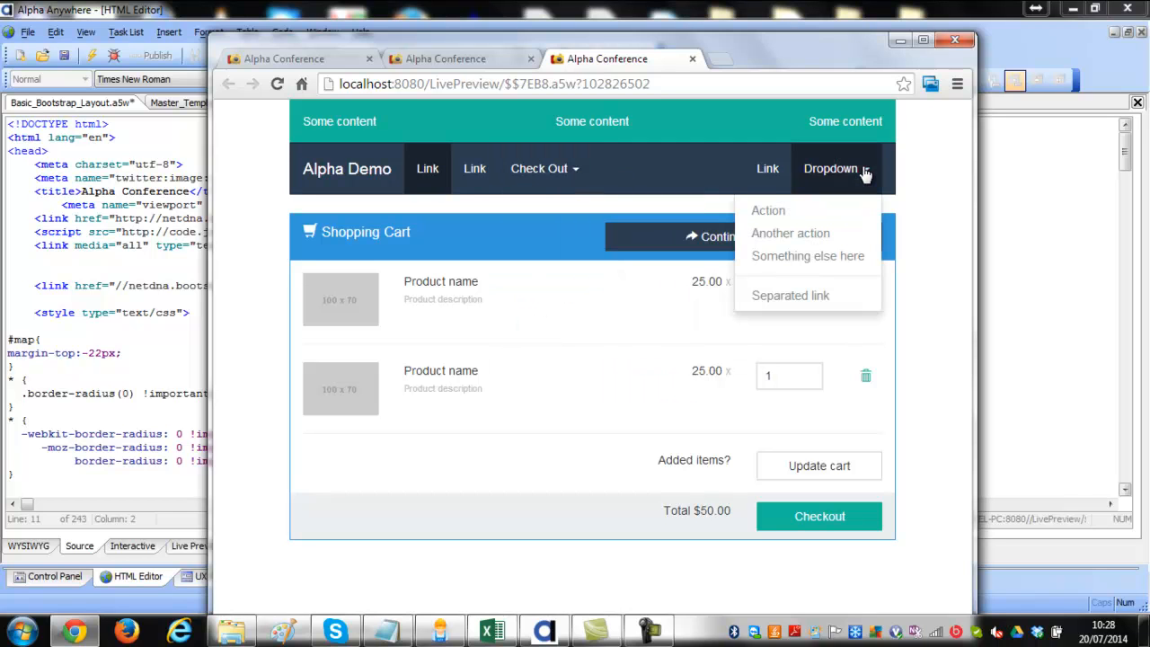
pyautogui.moveTo(644, 155)
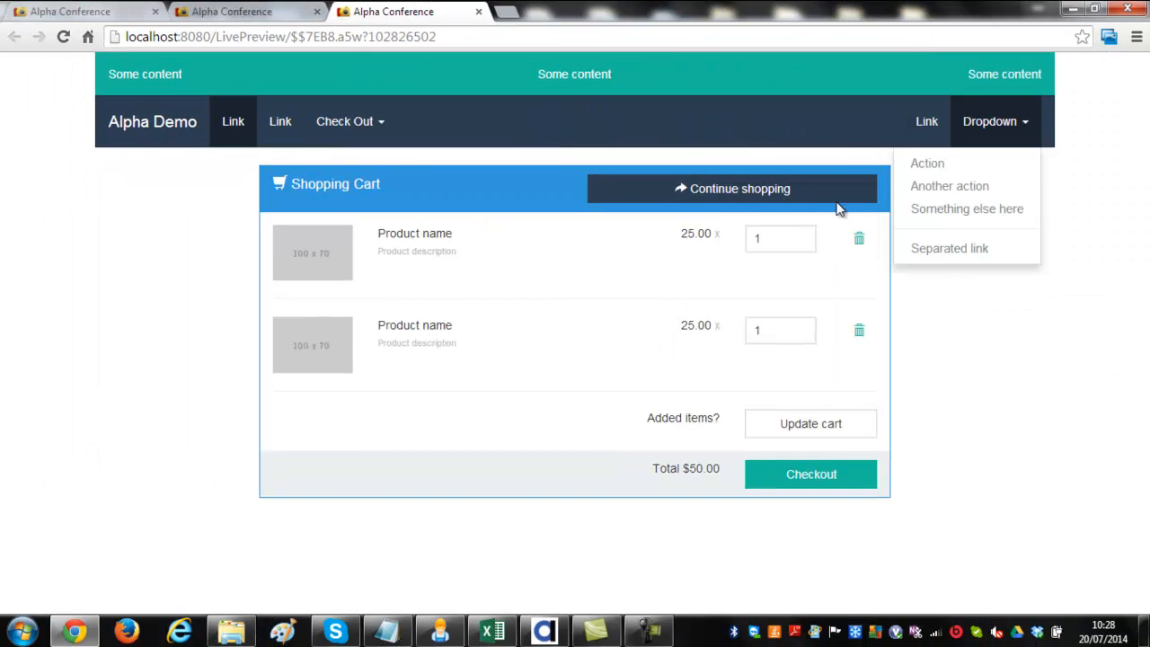
pyautogui.moveTo(637, 467)
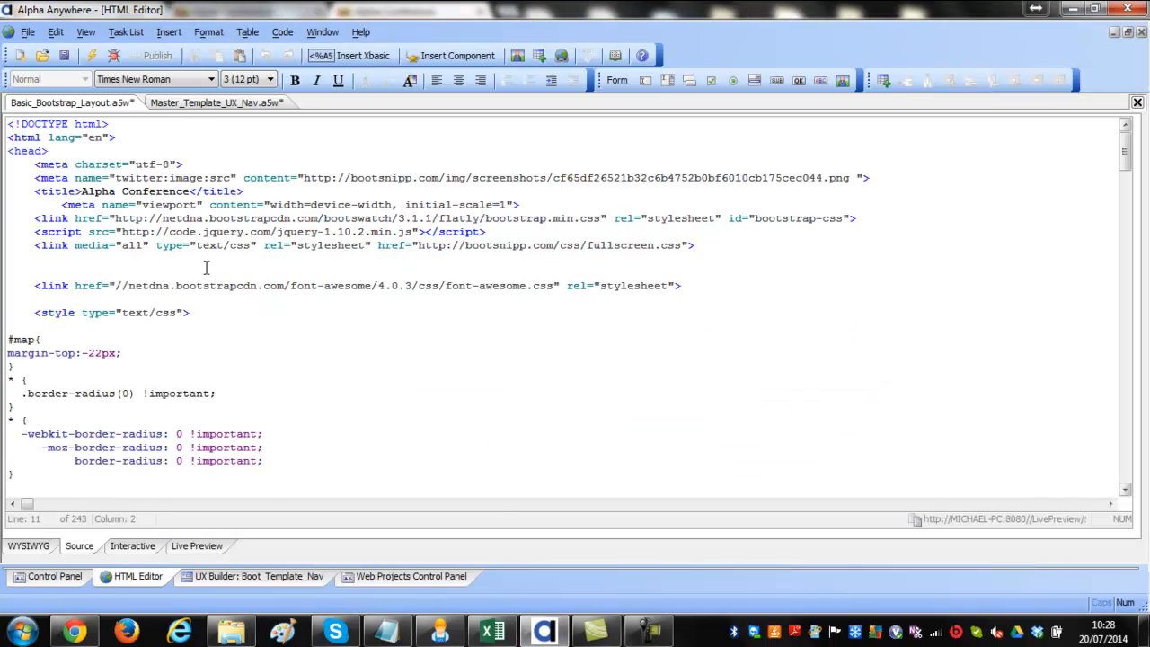
pyautogui.click(214, 103)
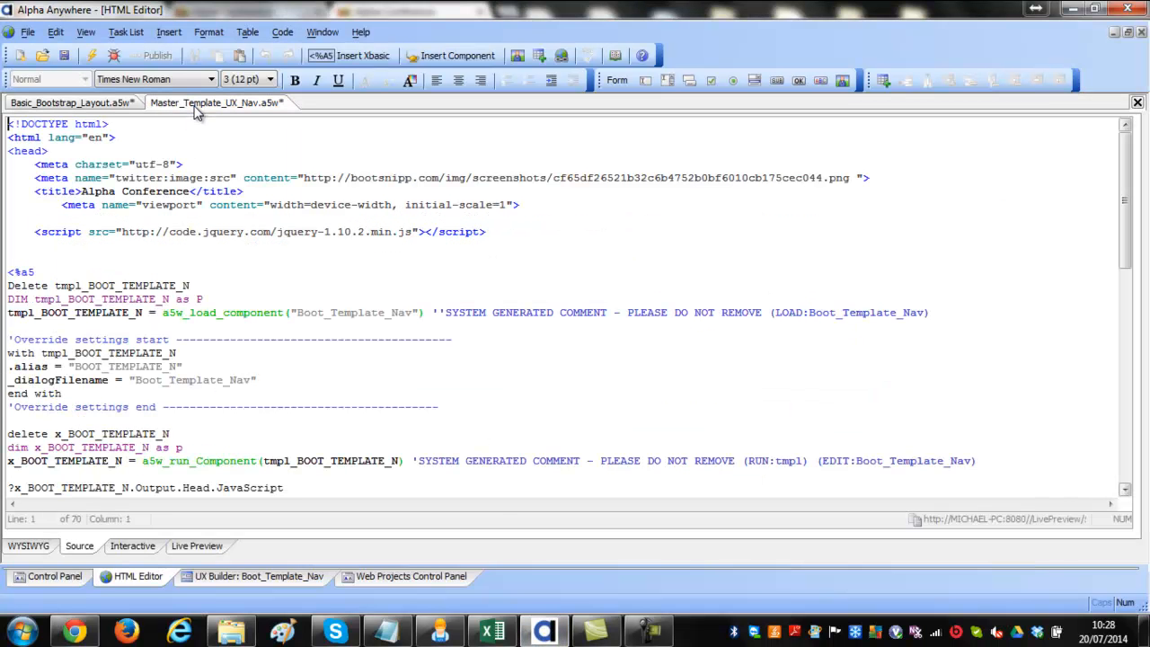
pyautogui.click(92, 55)
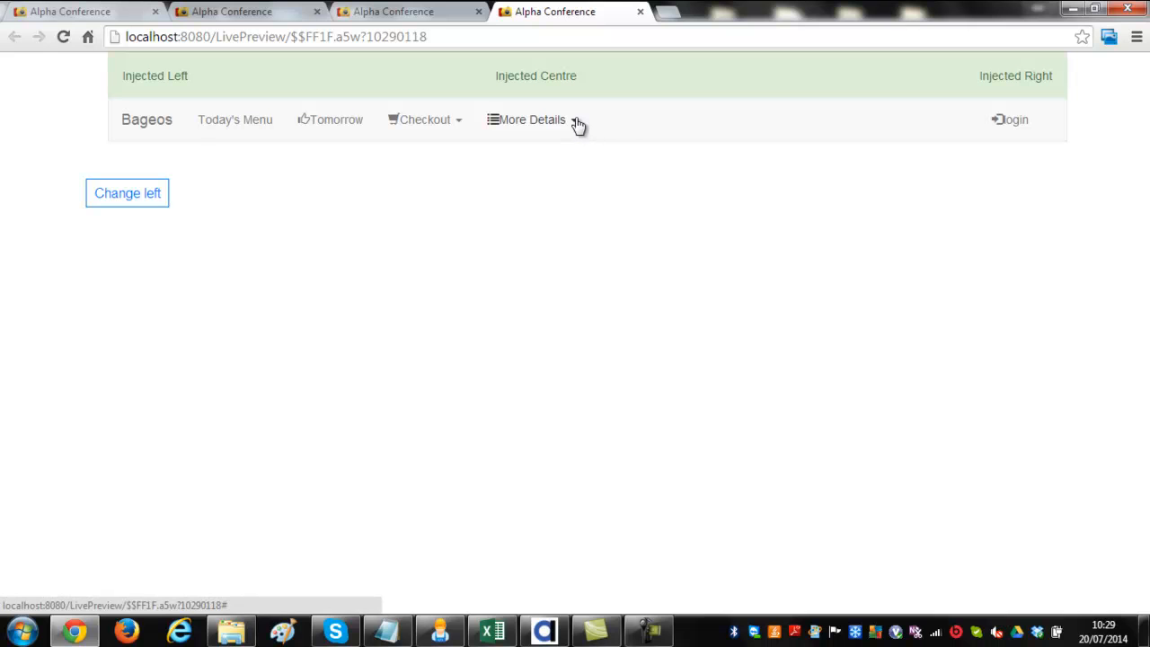
# - View the Contact Details and Our Locations popups under More Details
pyautogui.click(532, 120)
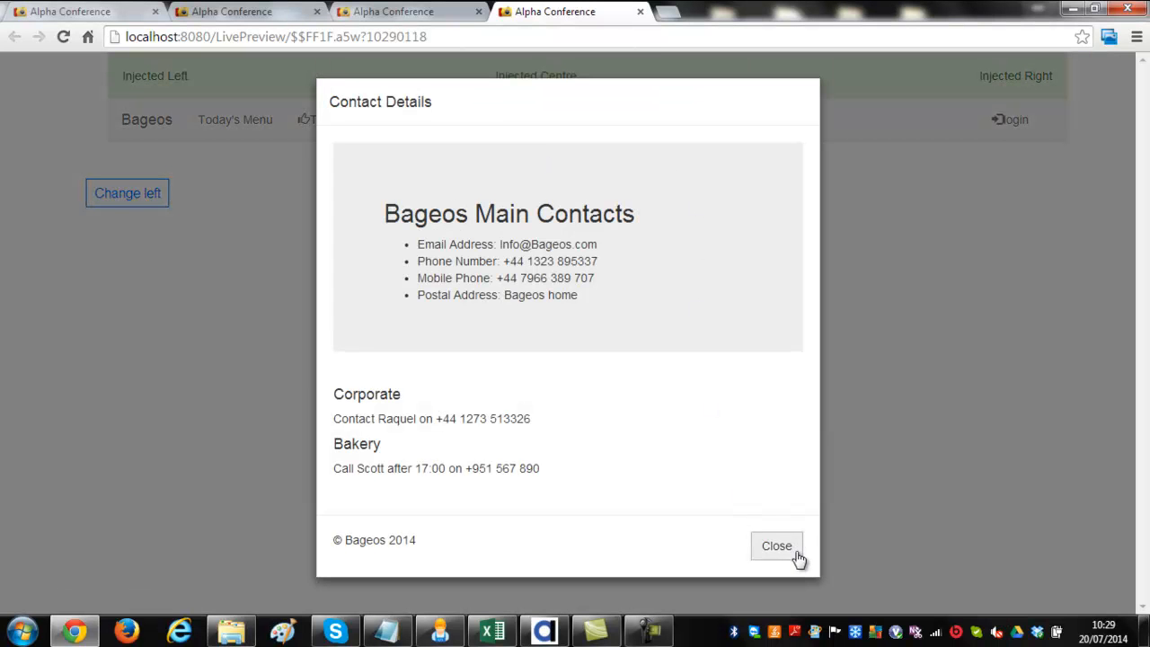
pyautogui.click(776, 546)
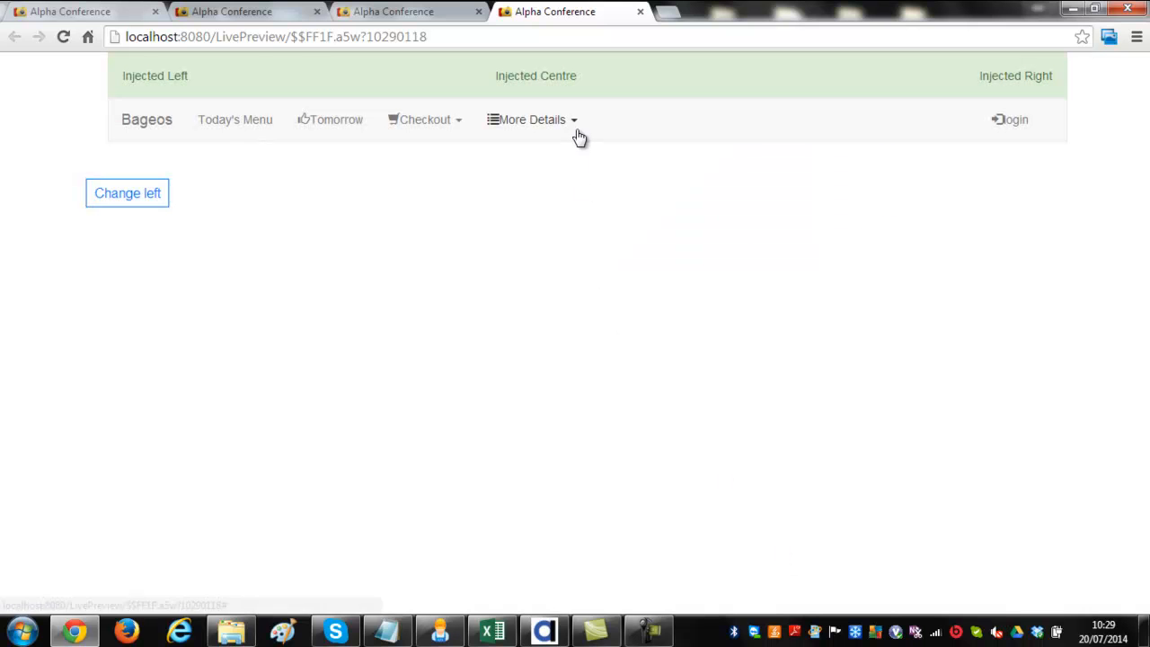
pyautogui.click(531, 119)
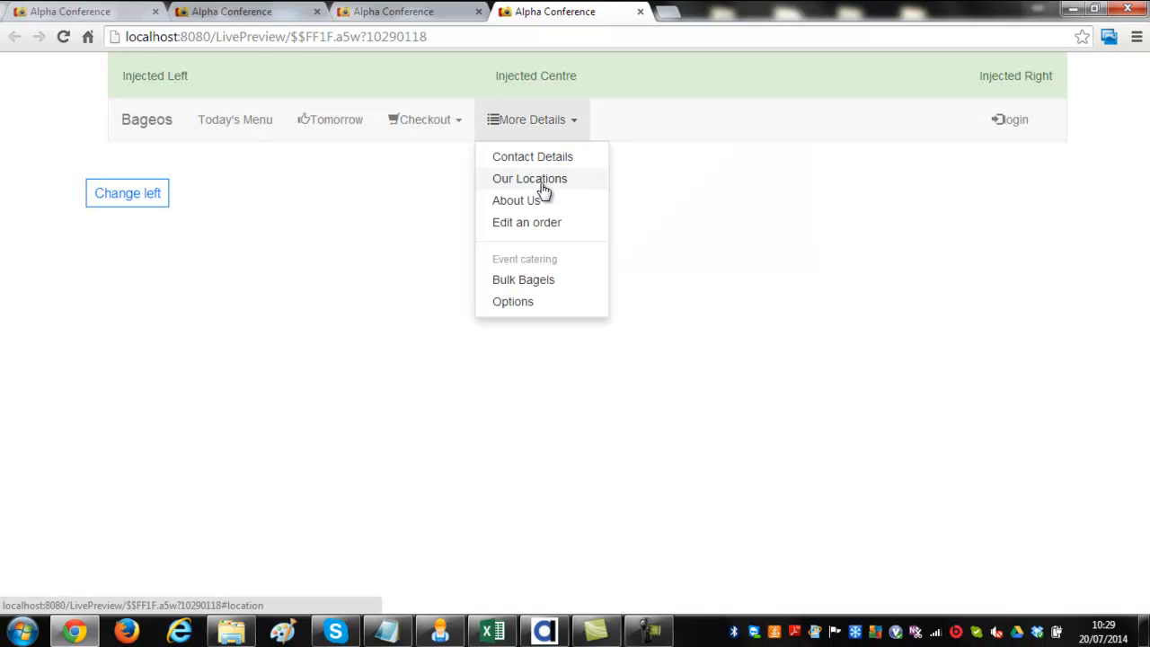
pyautogui.click(529, 178)
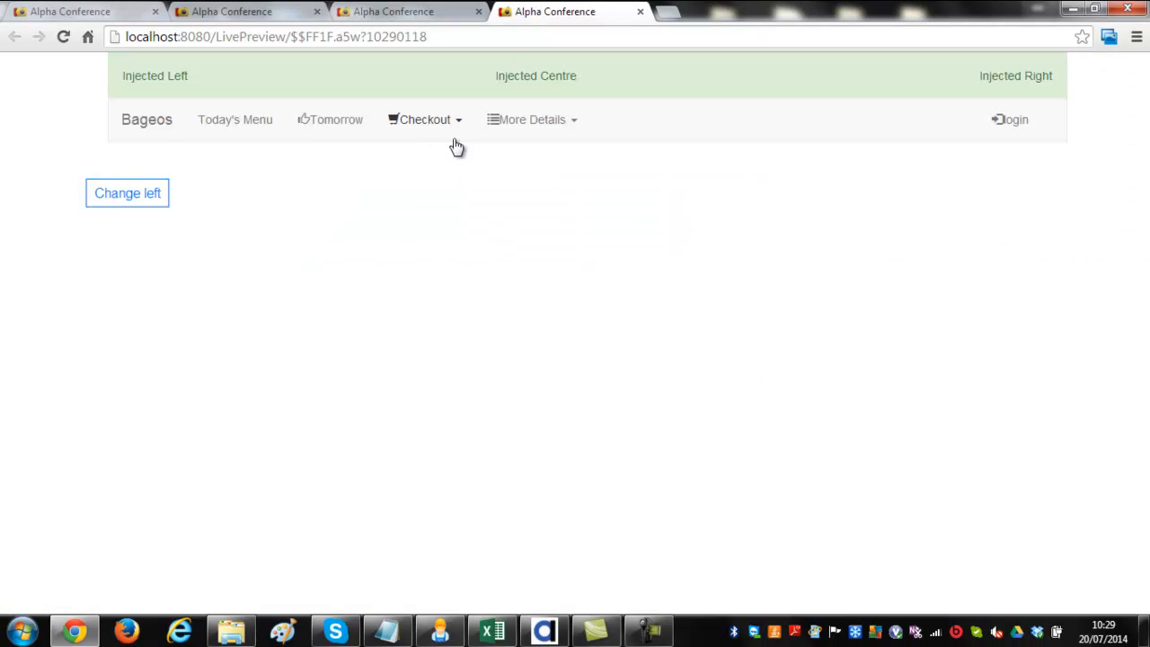
# - Open and dismiss Checkout, then set the left banner to 'Button Inject Left'
pyautogui.click(424, 118)
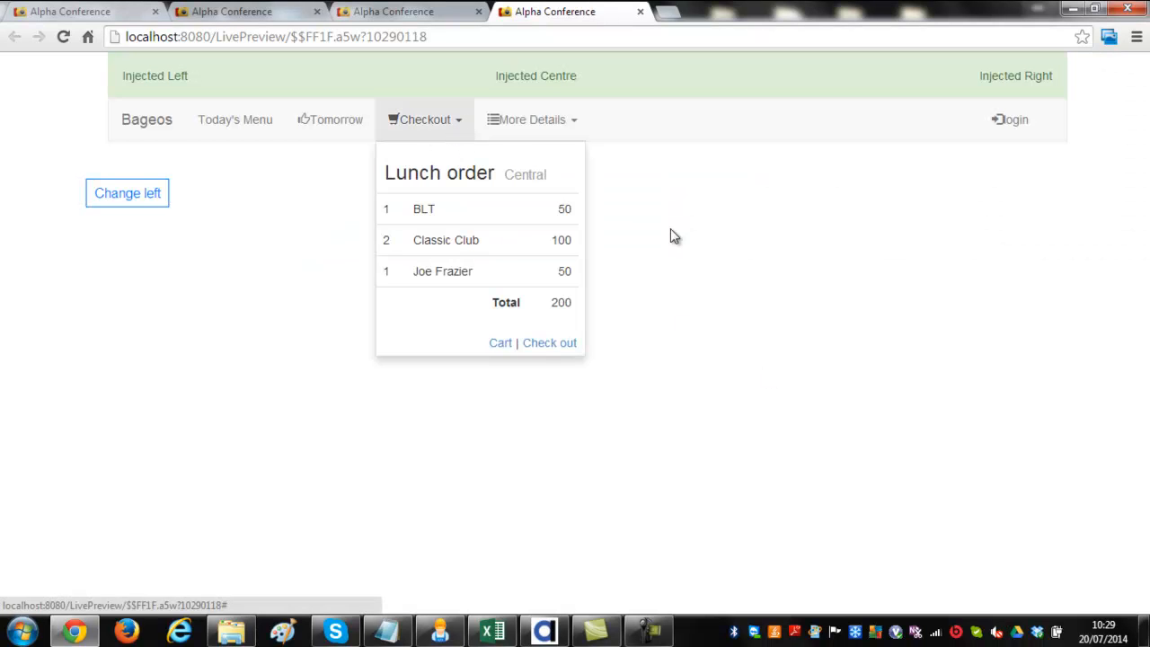
pyautogui.click(281, 237)
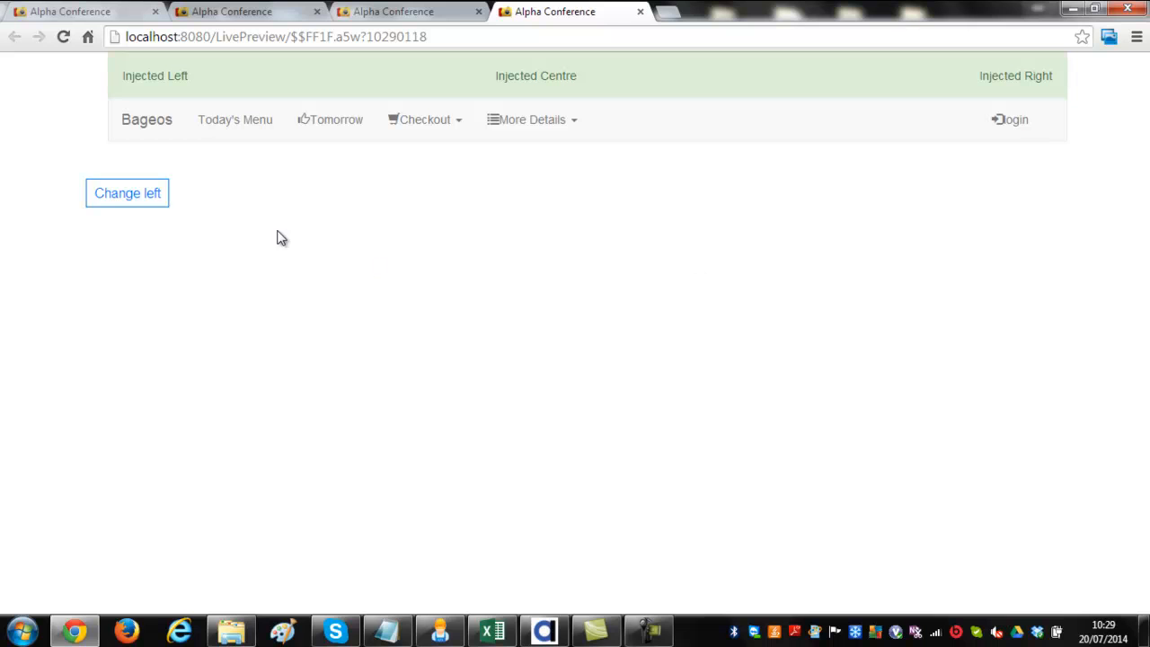
pyautogui.click(127, 192)
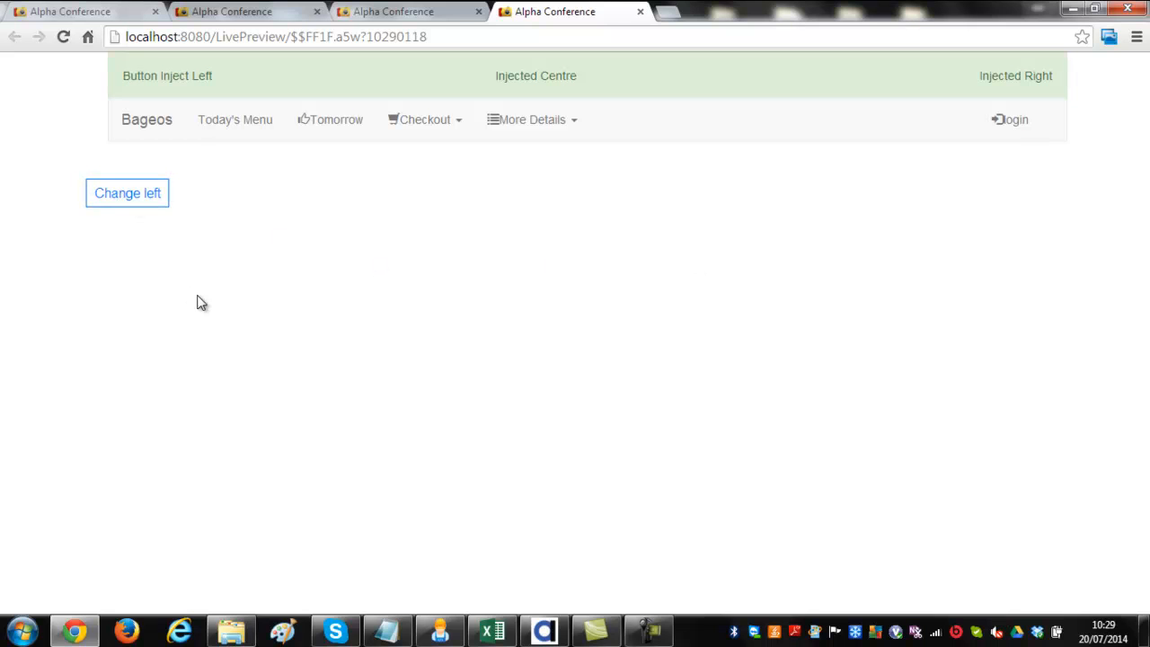
pyautogui.moveTo(635, 551)
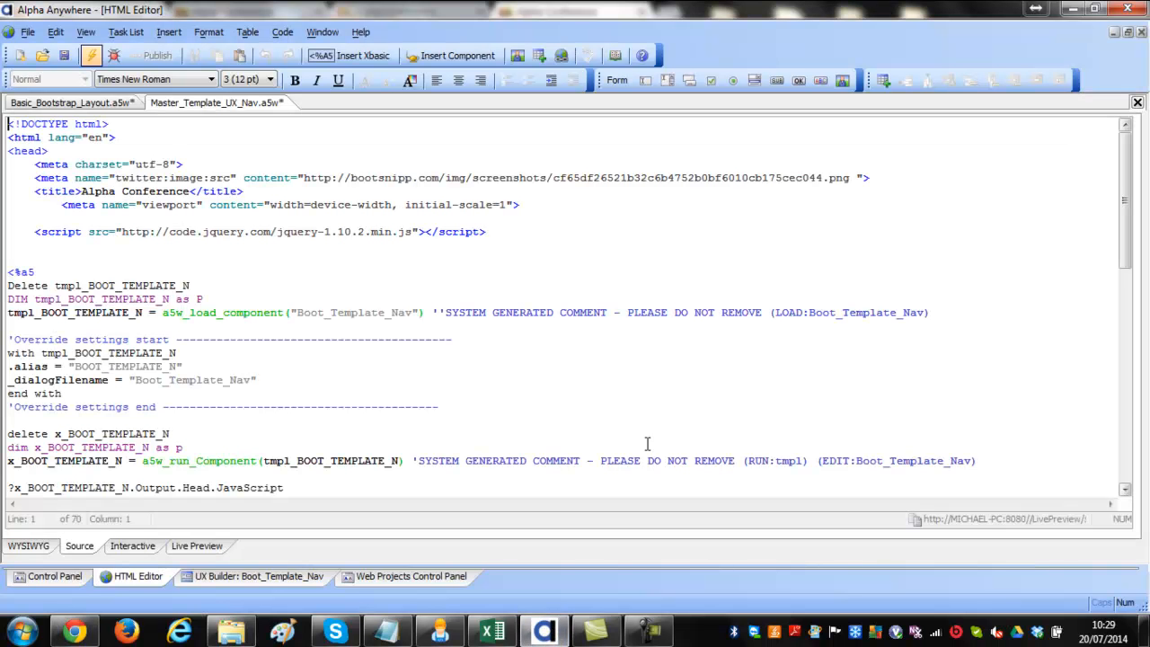
# - Open the Boot_Template_Nav UX Builder and show the Free-form Container's properties
pyautogui.scroll(-3)
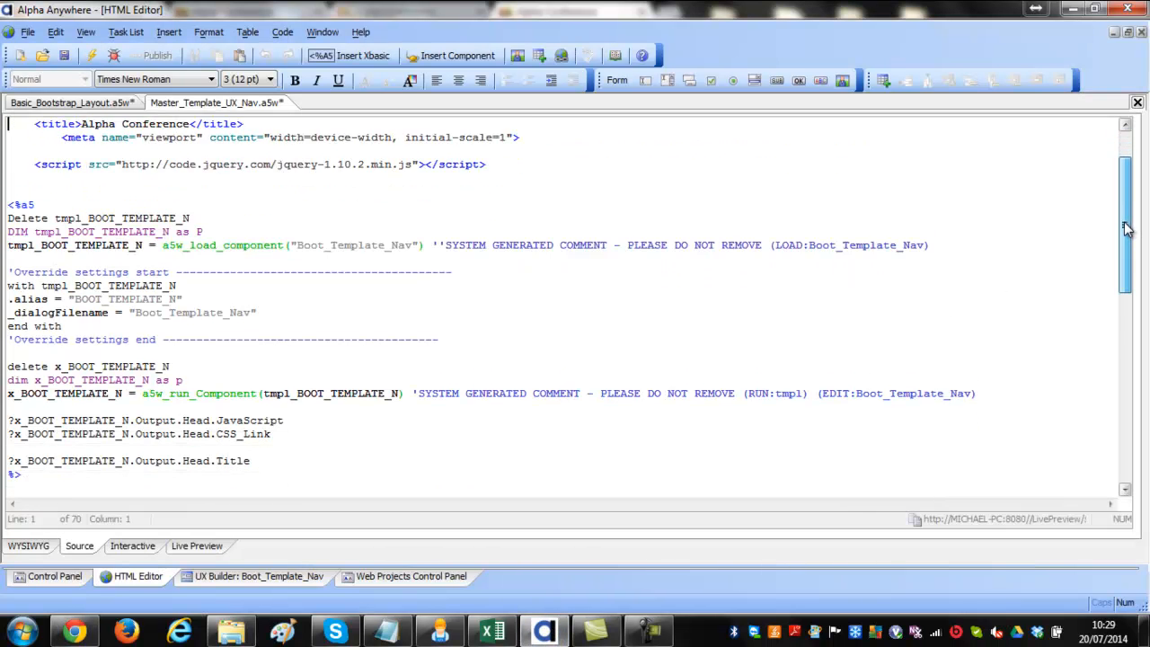
pyautogui.scroll(-3)
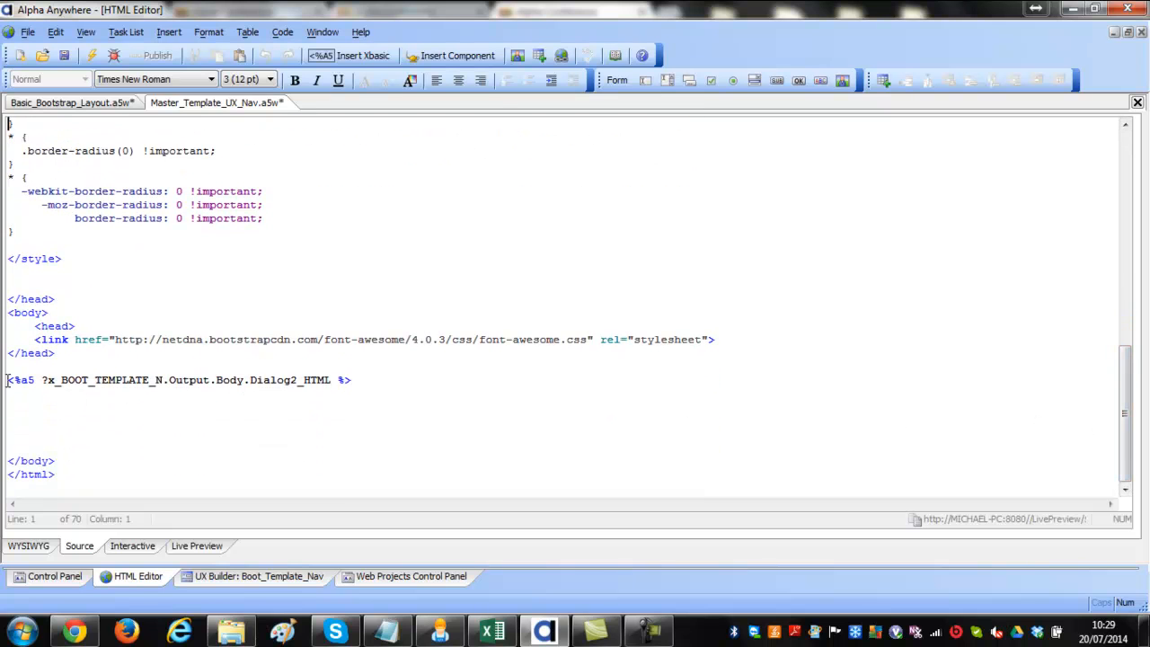
pyautogui.click(355, 380)
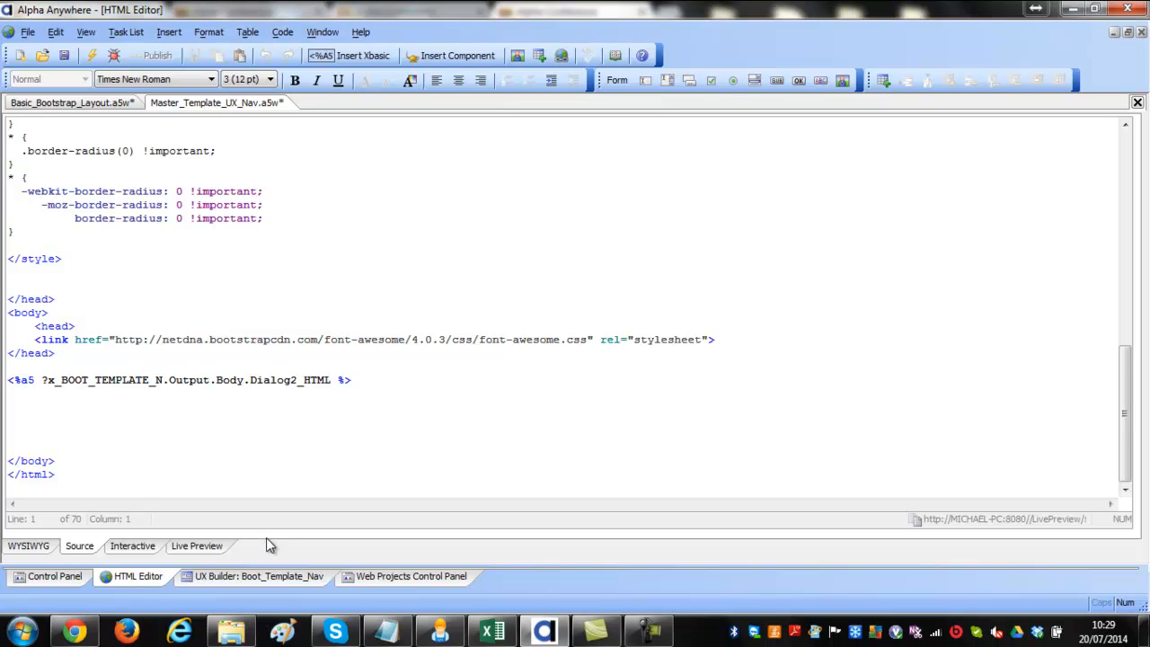
pyautogui.click(259, 576)
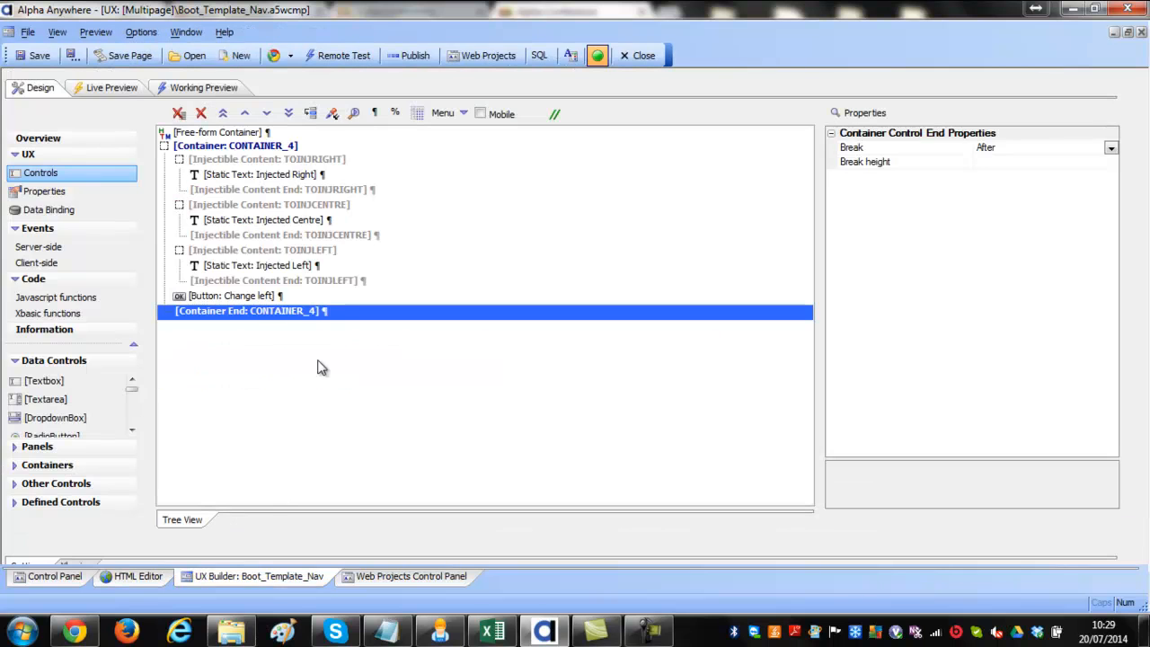
pyautogui.click(216, 132)
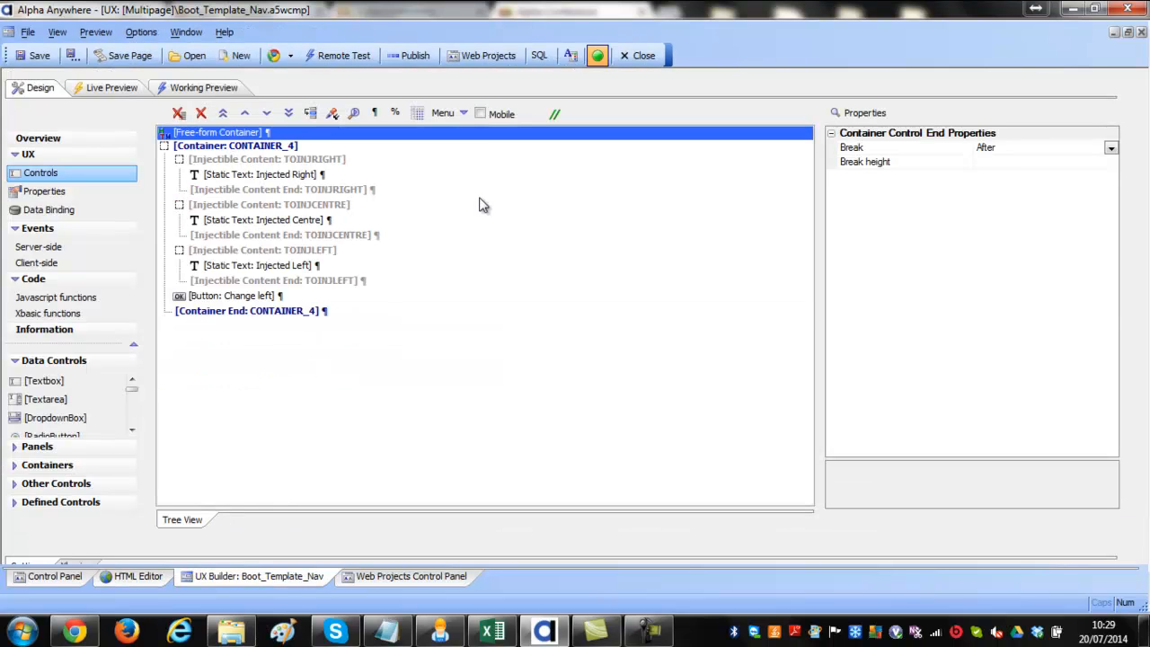
pyautogui.click(218, 132)
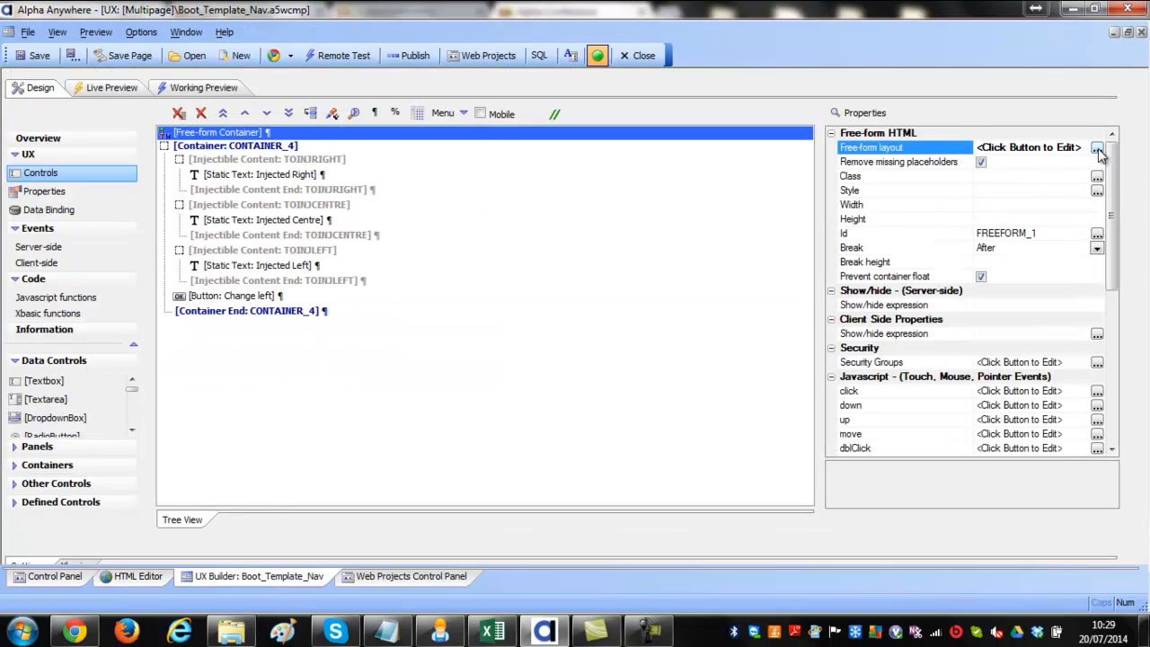
# - Open the free-form layout HTML and select the <%a5 Xbasic block querying MySQL Location_Time
pyautogui.click(1097, 146)
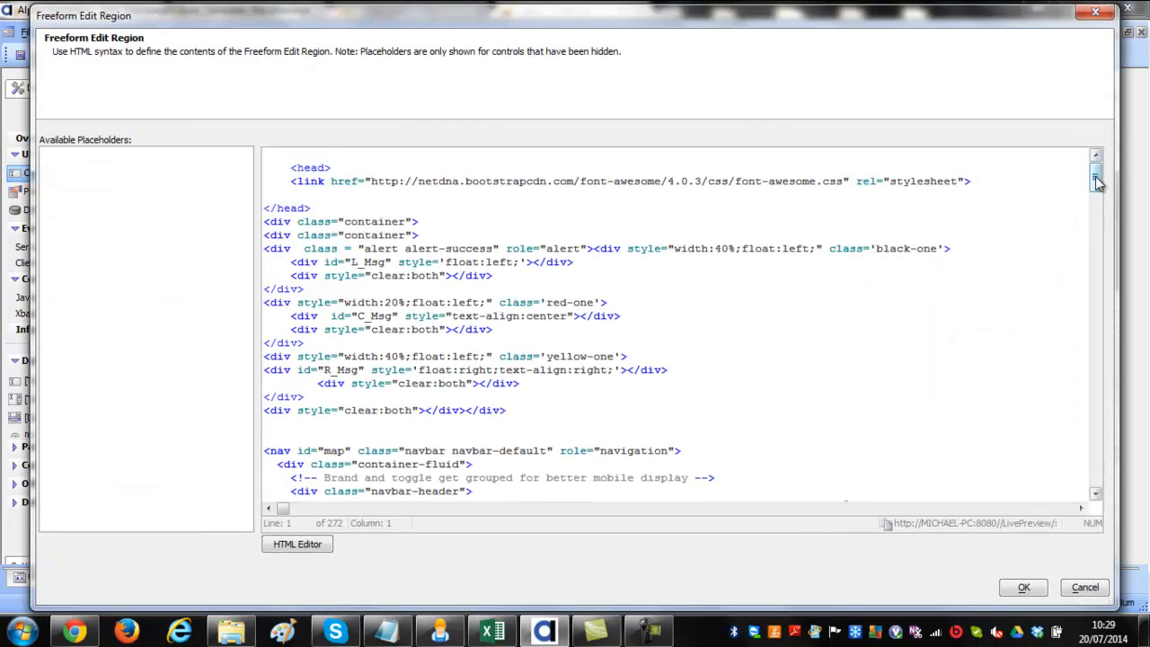
pyautogui.scroll(-3)
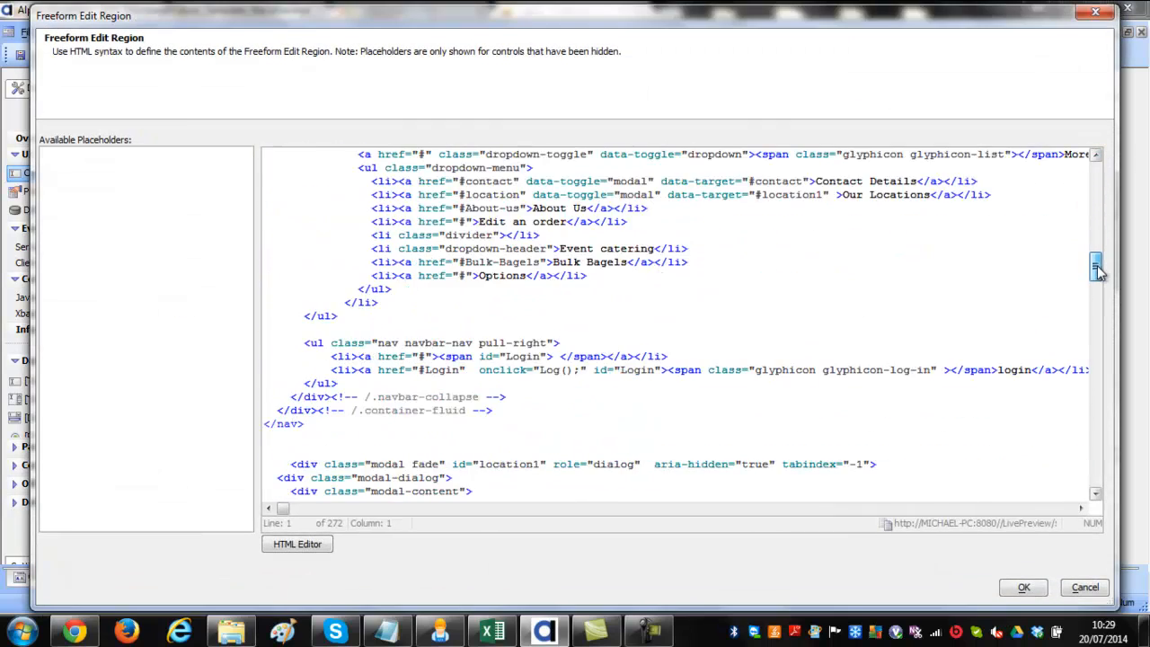
pyautogui.scroll(-3)
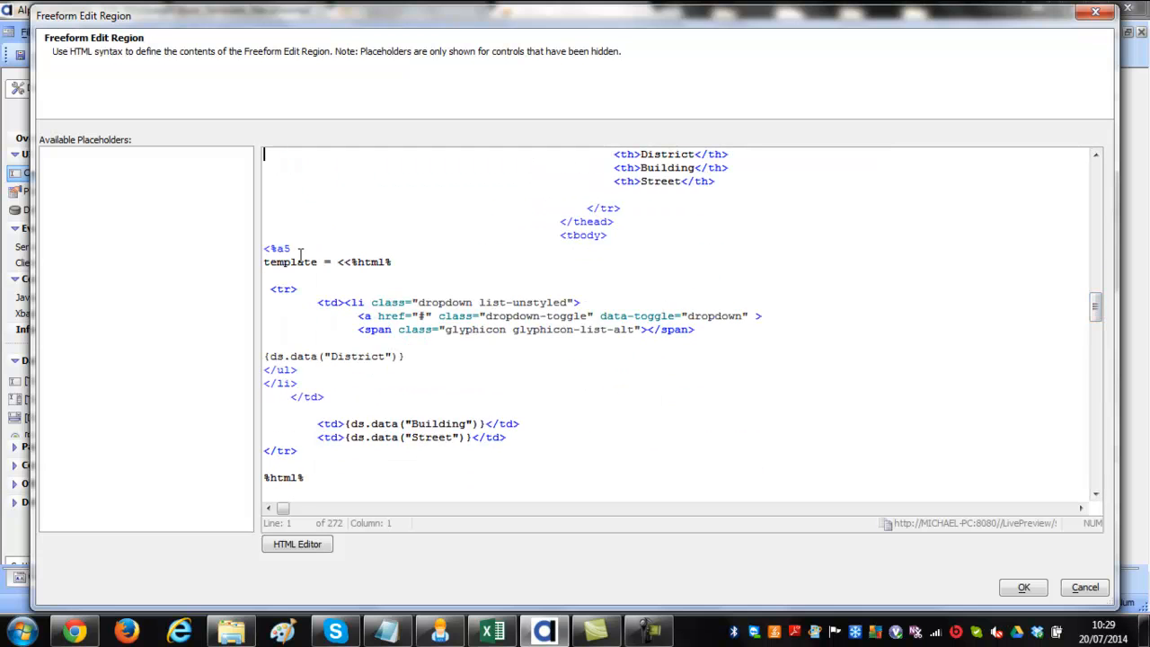
pyautogui.moveTo(264, 248); pyautogui.dragTo(341, 302)
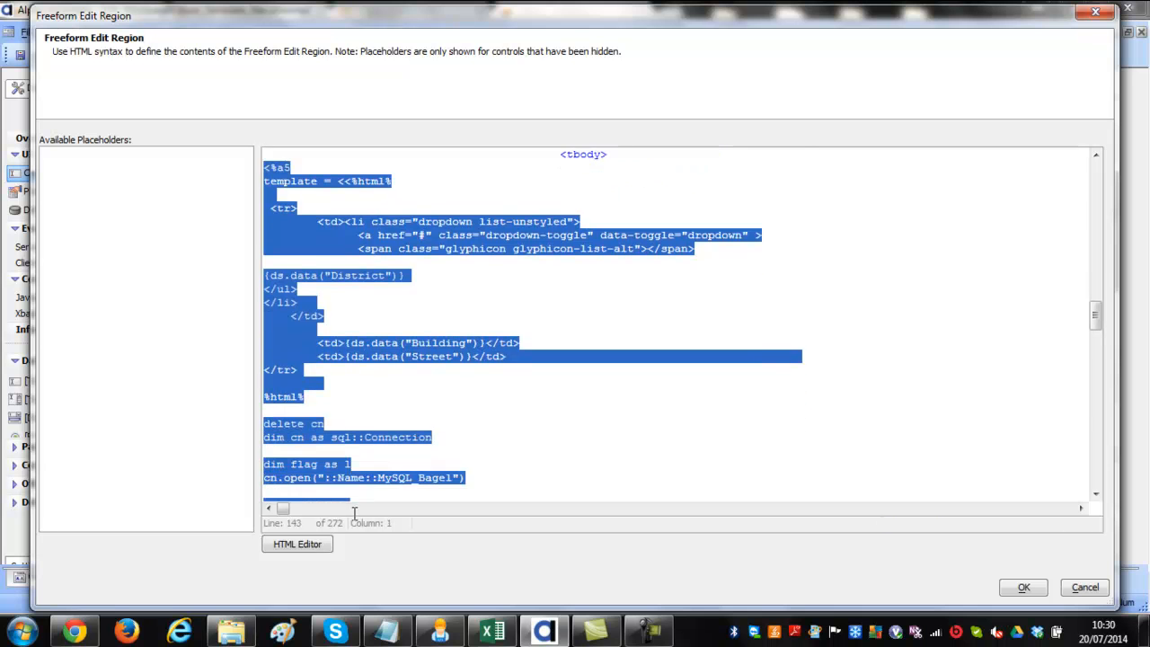
pyautogui.scroll(-3)
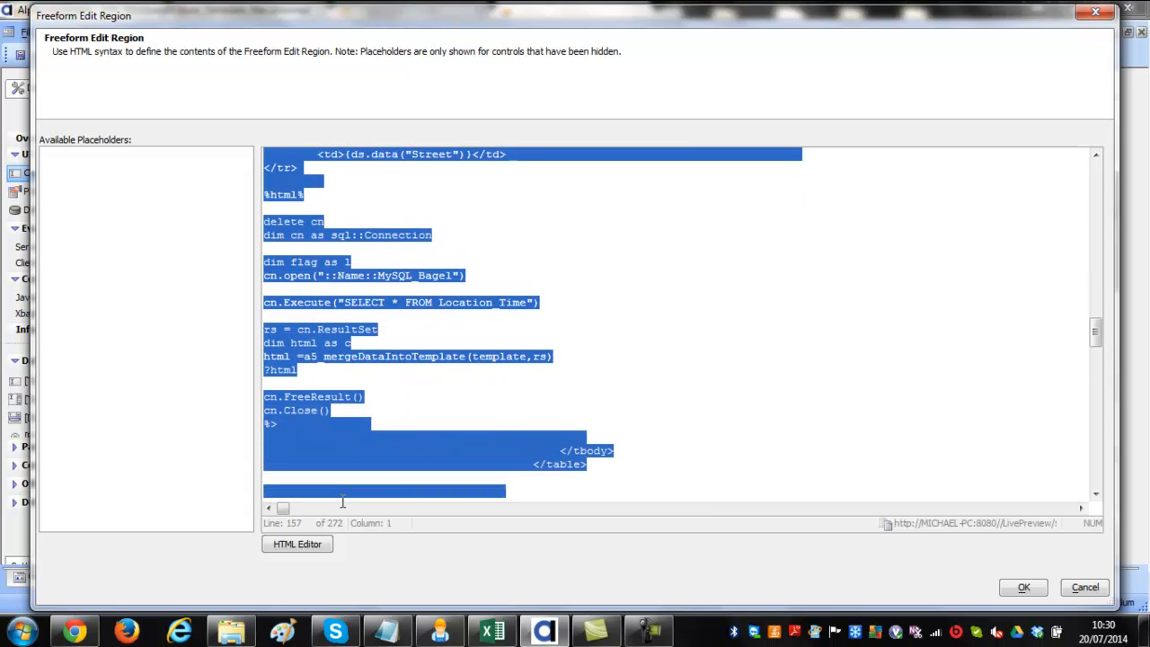
pyautogui.click(305, 430)
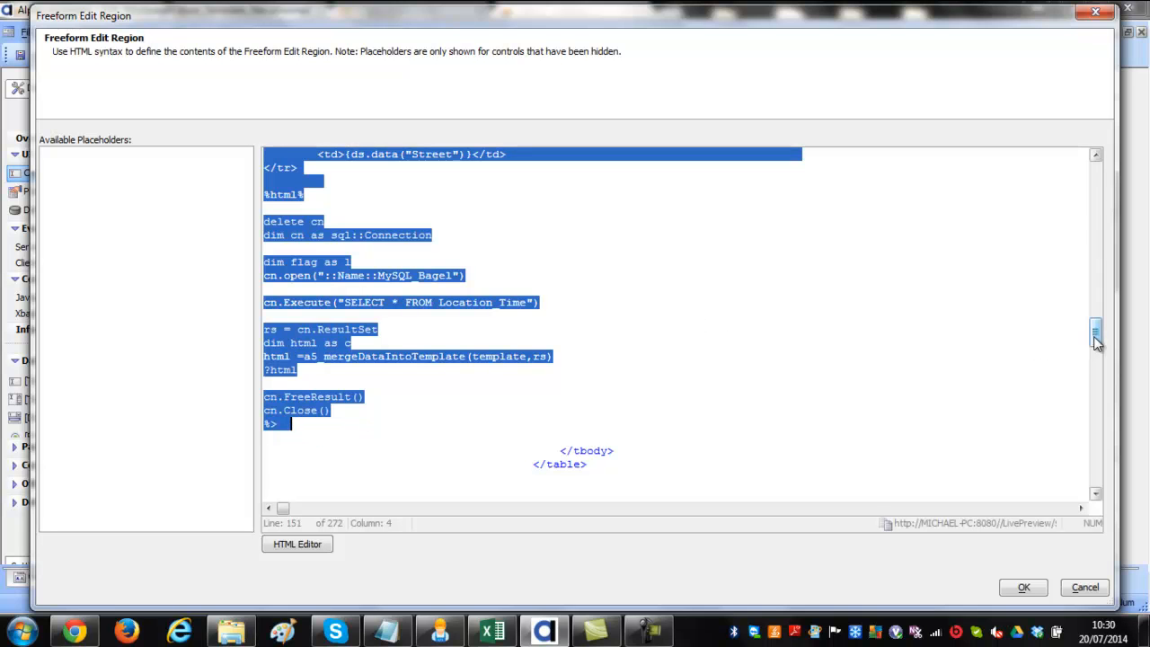
pyautogui.scroll(3)
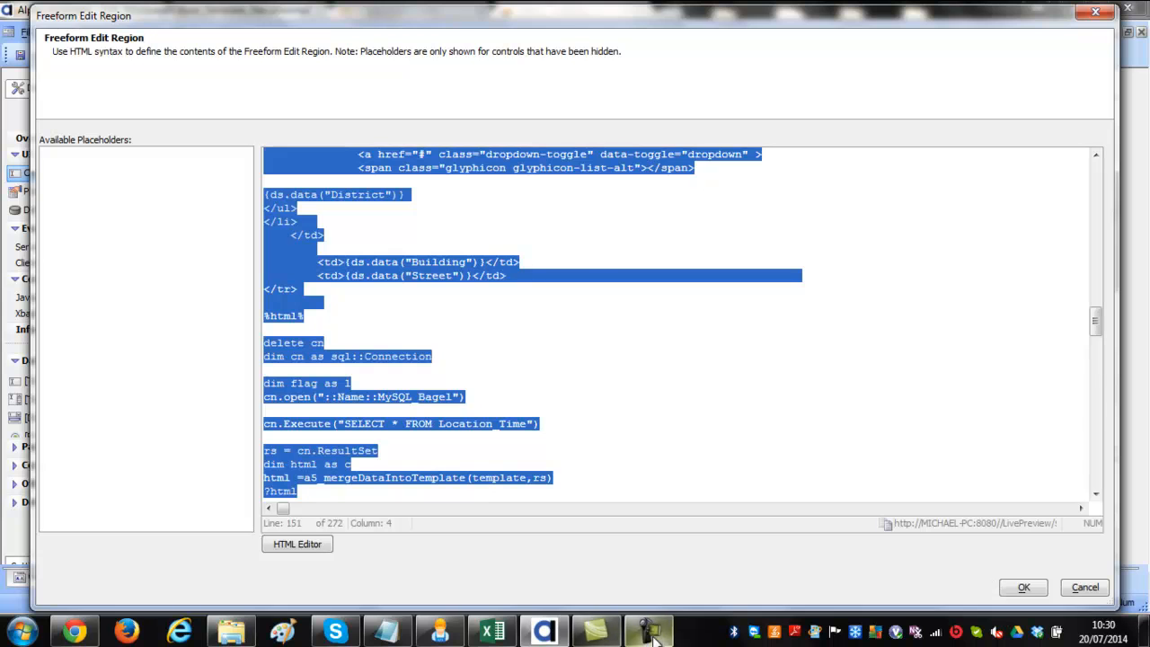
pyautogui.click(649, 631)
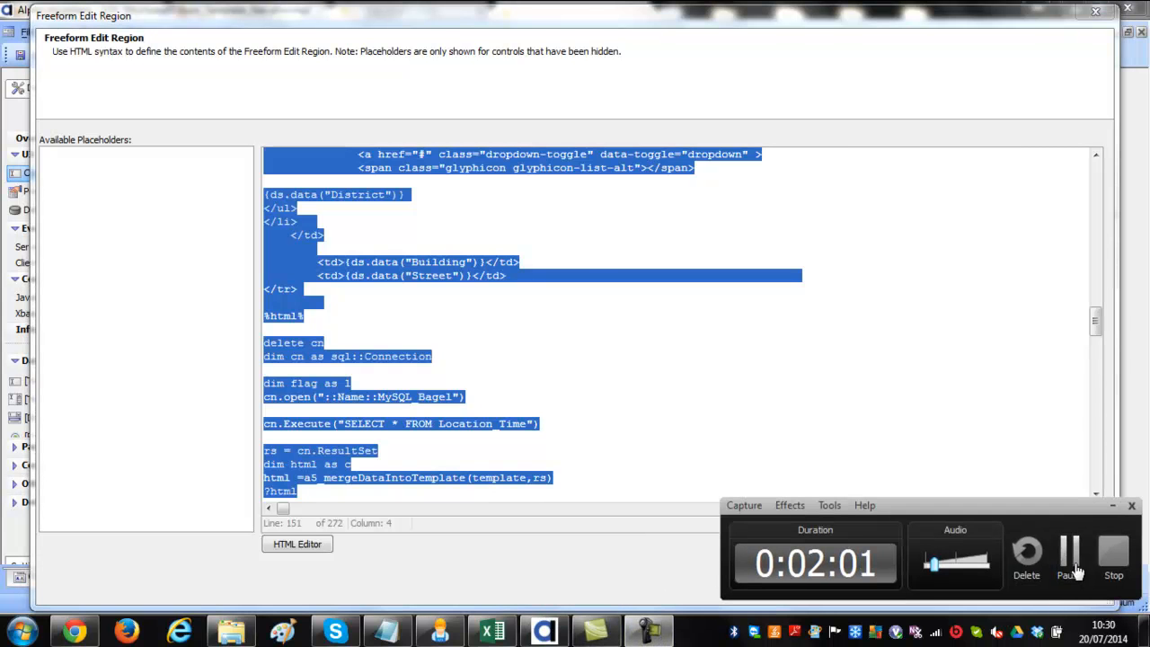